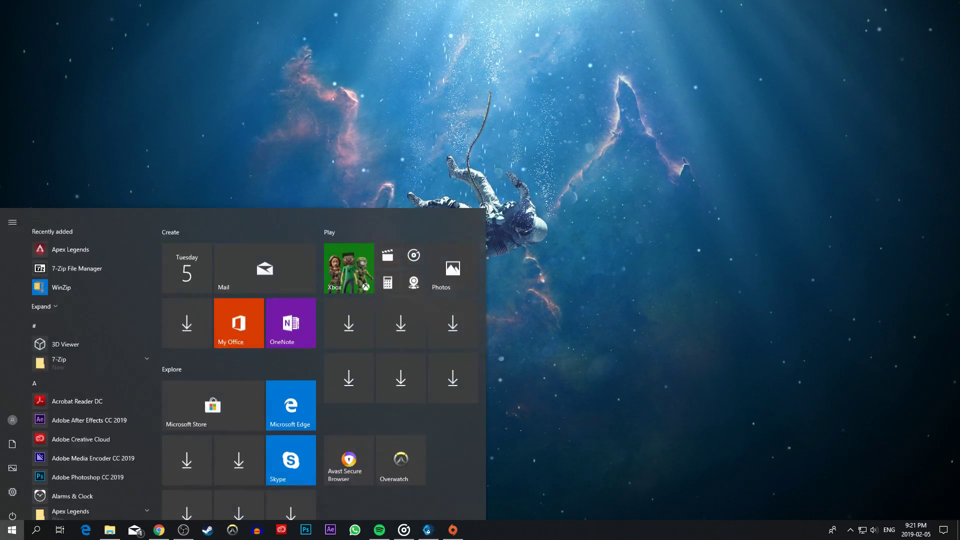
# - Search the Start menu for %temp% to reach the temporary files folder
pyautogui.write('%temp%')
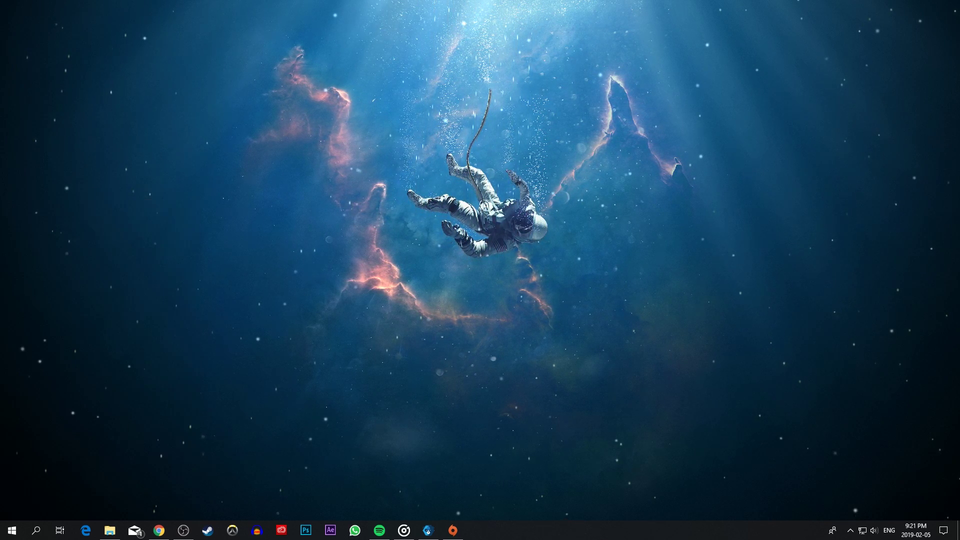
# - Open the Temp folder, bring up its context menu, then close the window
pyautogui.click(109, 530)
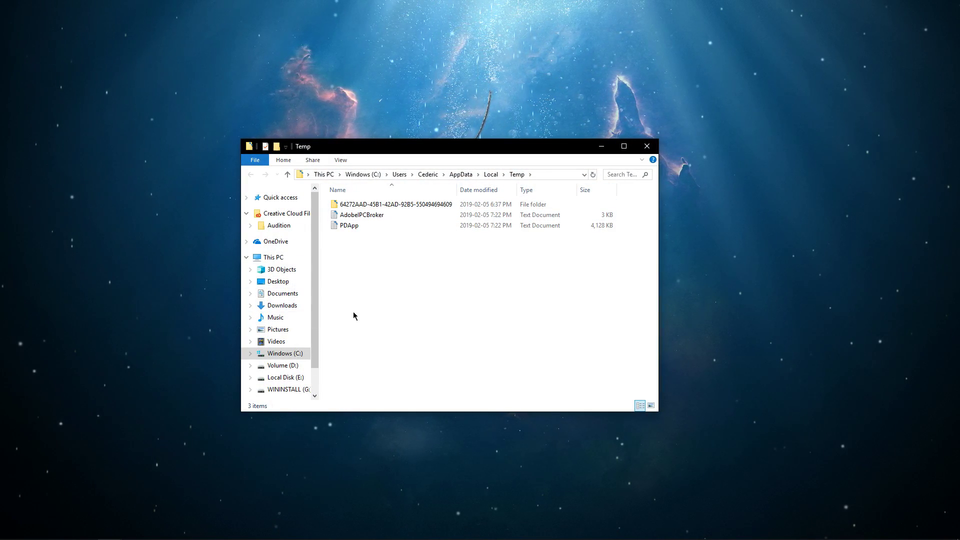
pyautogui.rightClick(395, 204)
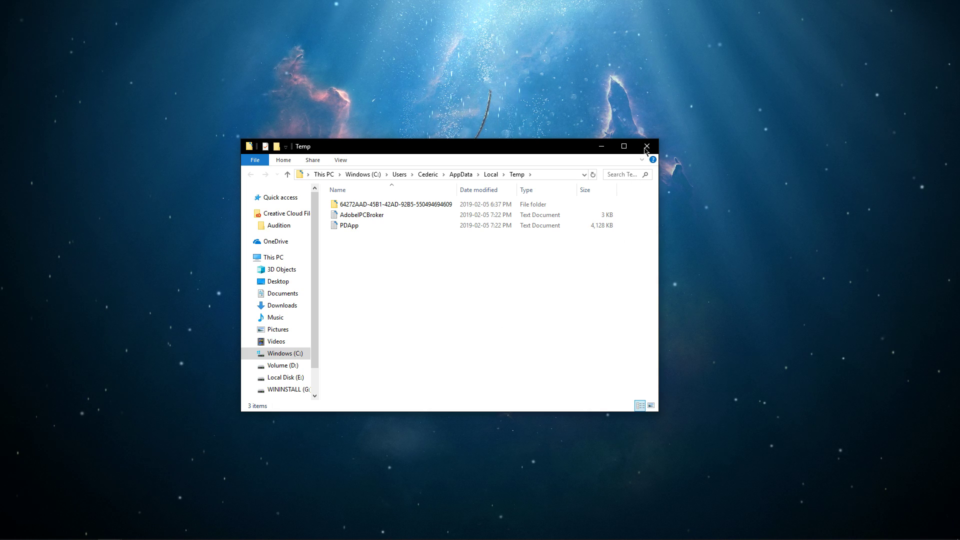
pyautogui.click(646, 145)
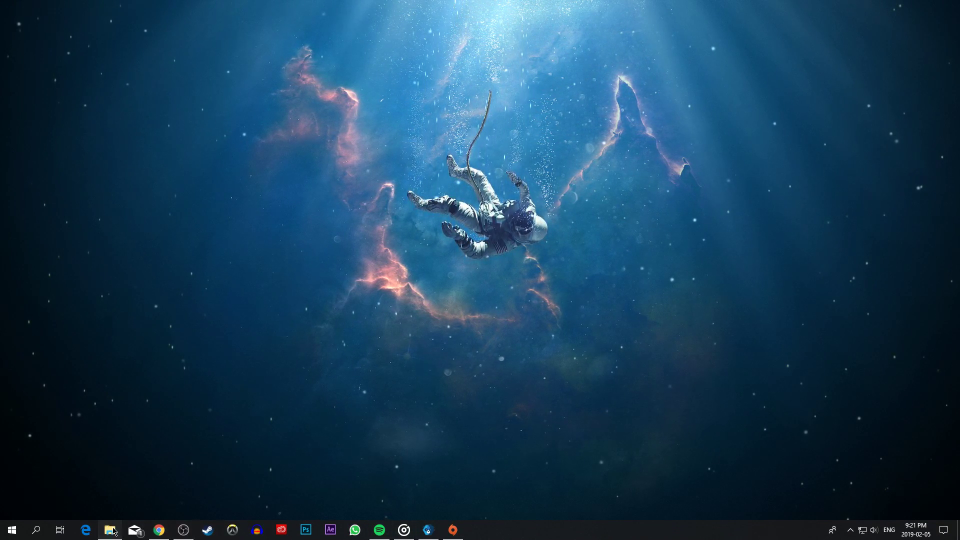
# - Browse D:\Program Files (x86)\Origin Games to the Apex folder
pyautogui.click(111, 530)
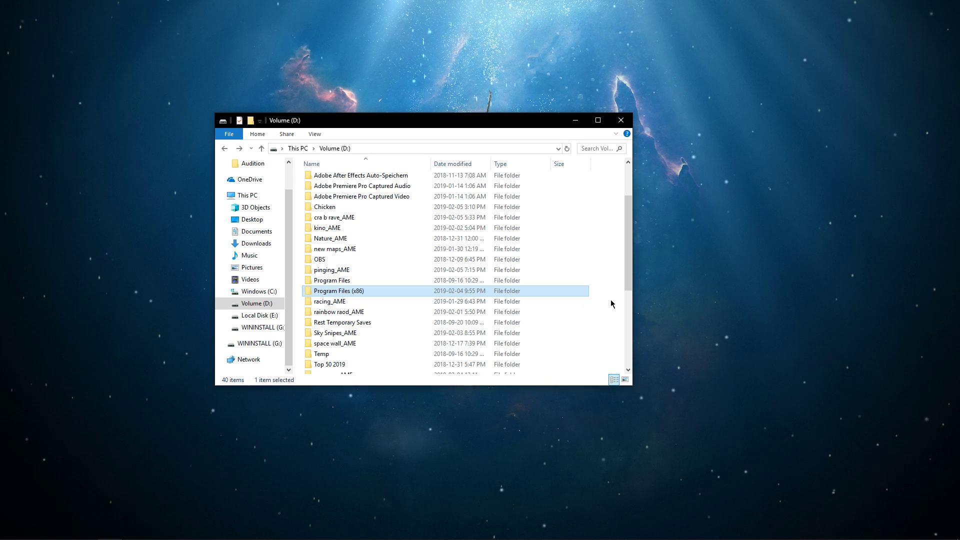
pyautogui.doubleClick(338, 291)
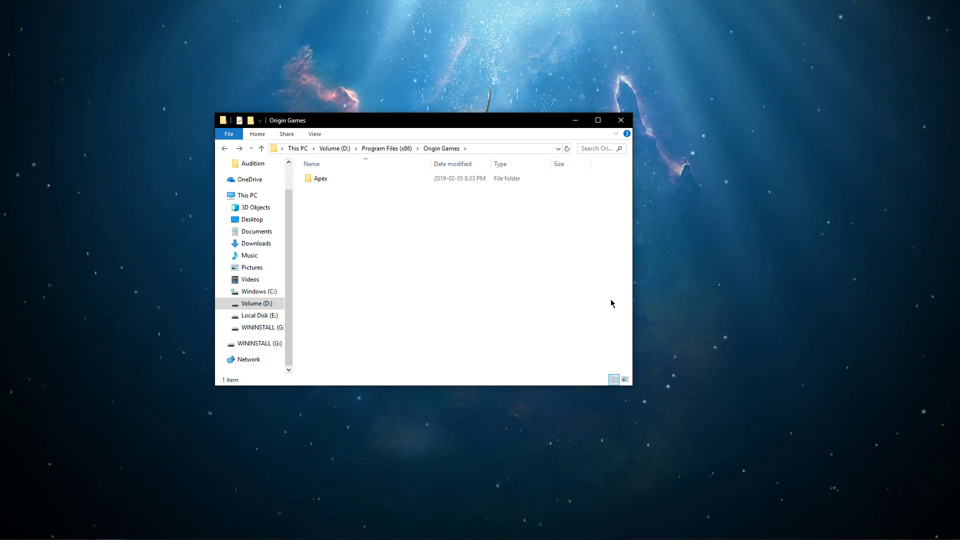
pyautogui.doubleClick(319, 178)
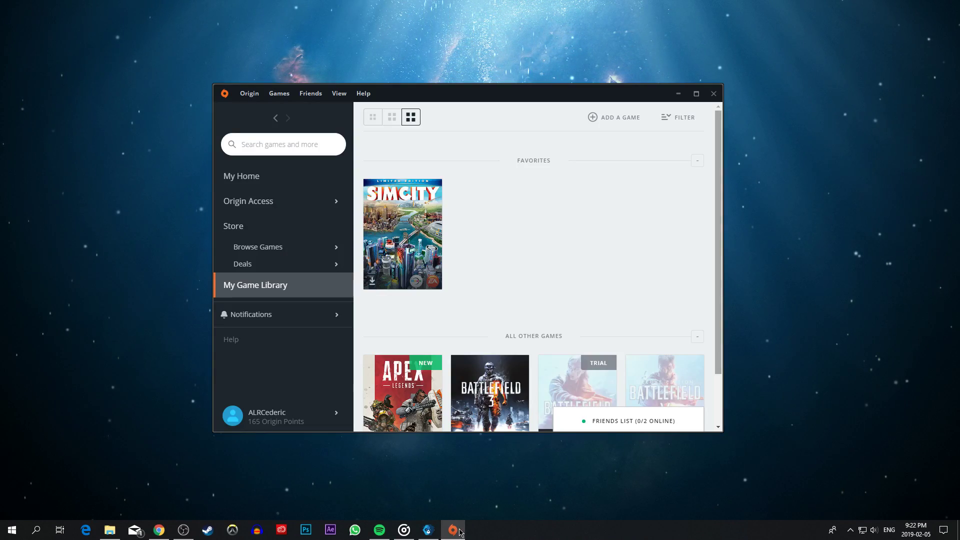
# - Check Apex Legends for updates in Origin and close the 'You're all set' dialog
pyautogui.rightClick(402, 233)
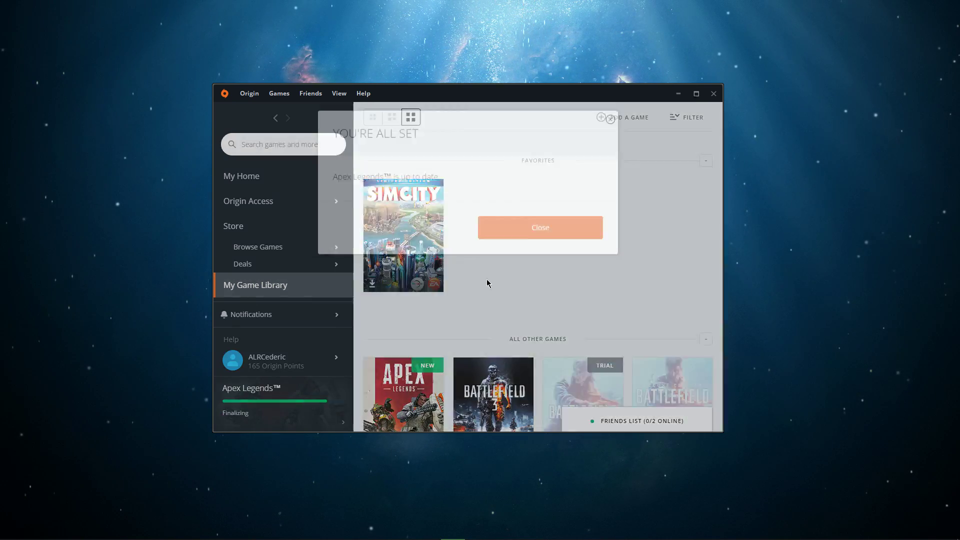
pyautogui.click(540, 227)
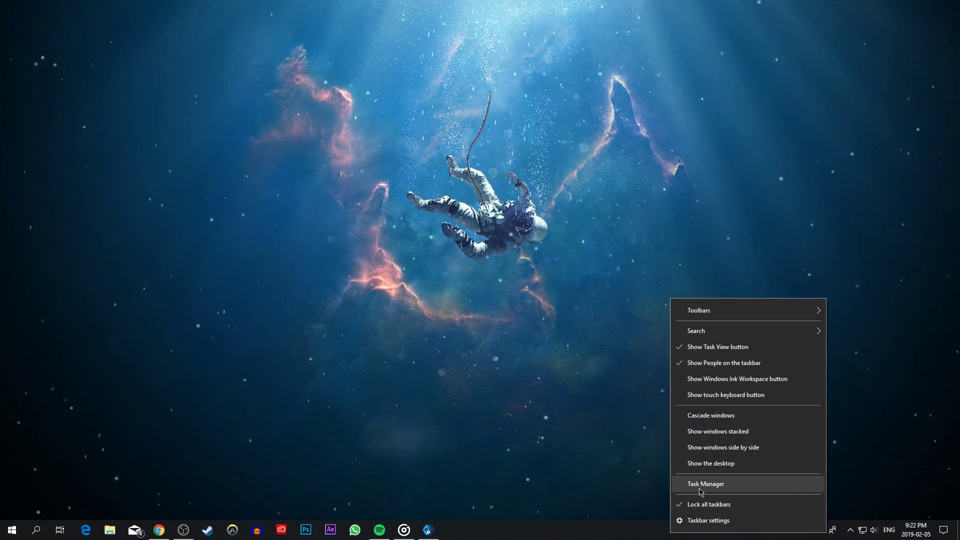
pyautogui.click(705, 483)
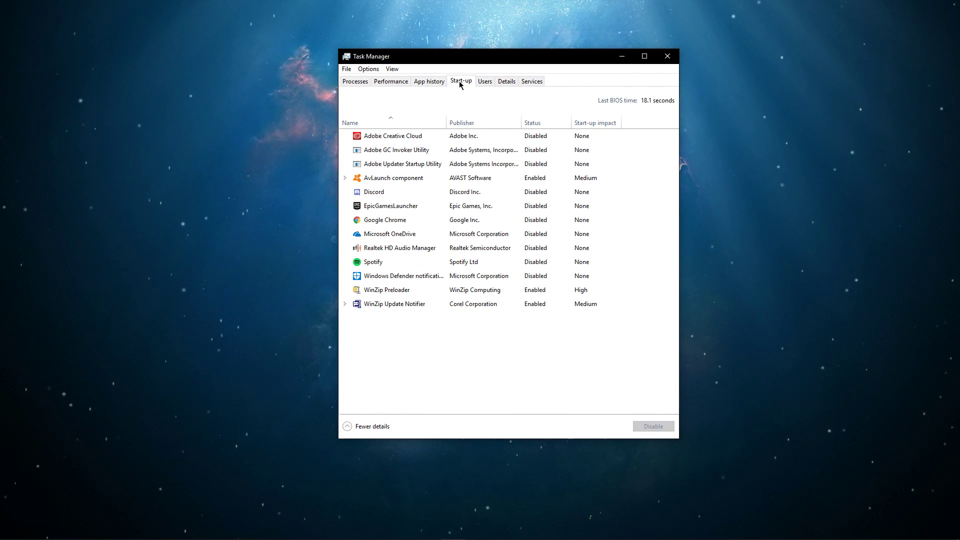
pyautogui.click(395, 304)
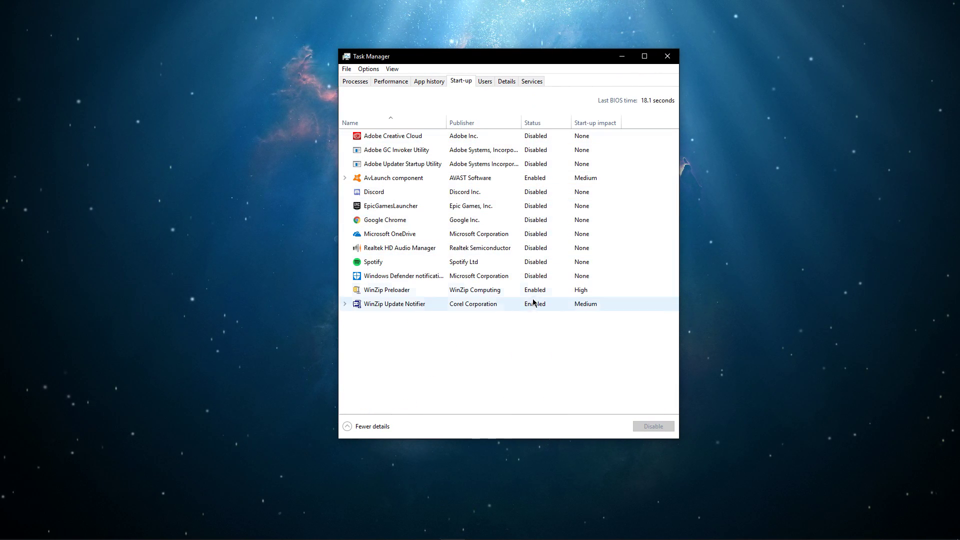
pyautogui.click(666, 56)
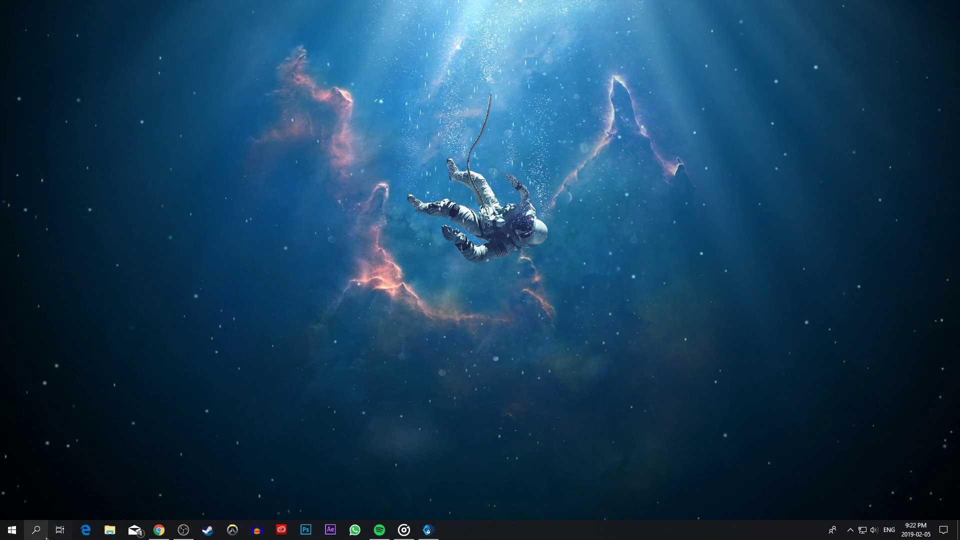